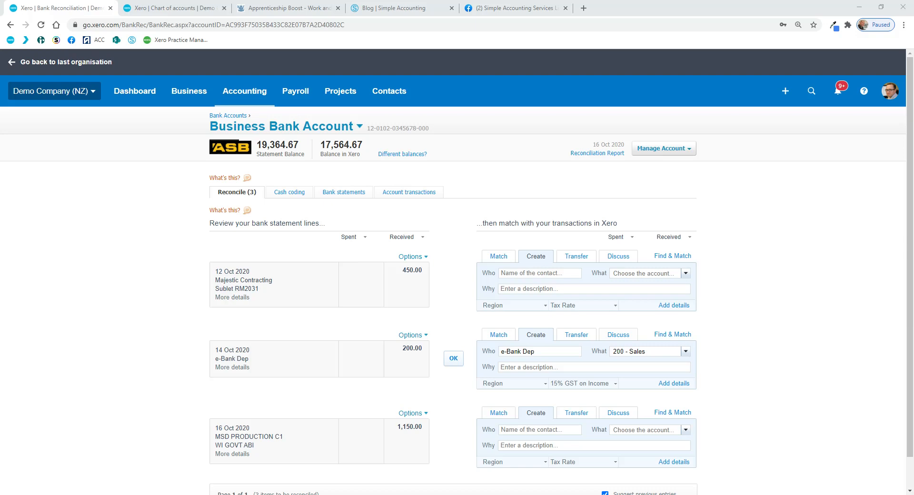
# Review the Apprenticeship Boost page, highlighting the $1,000 monthly first-year payment rate.
pyautogui.click(286, 8)
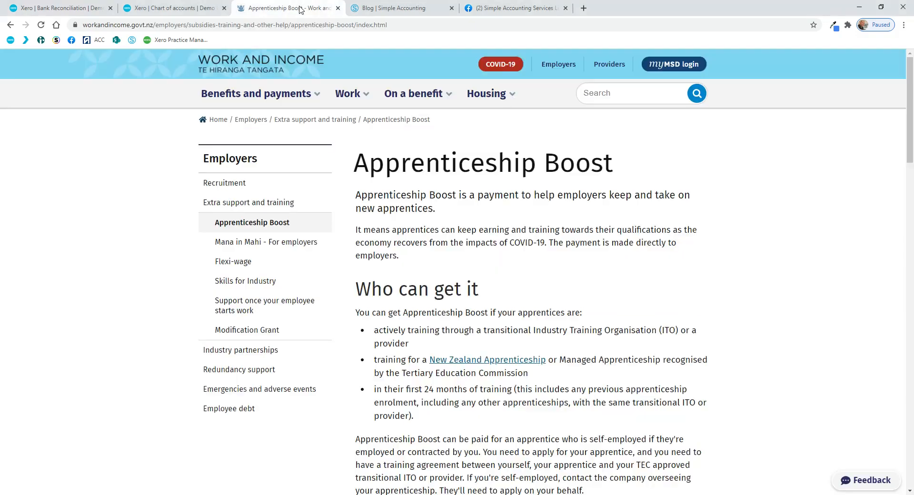
pyautogui.moveTo(260, 93)
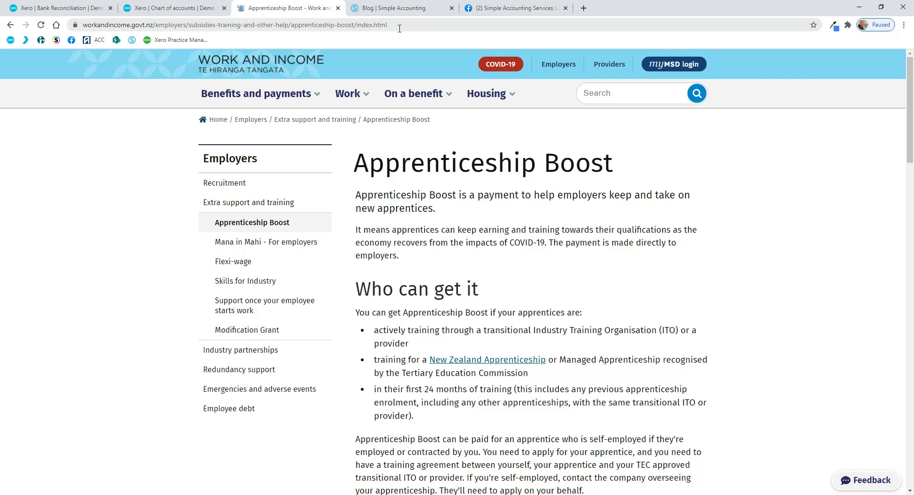
pyautogui.moveTo(447, 112)
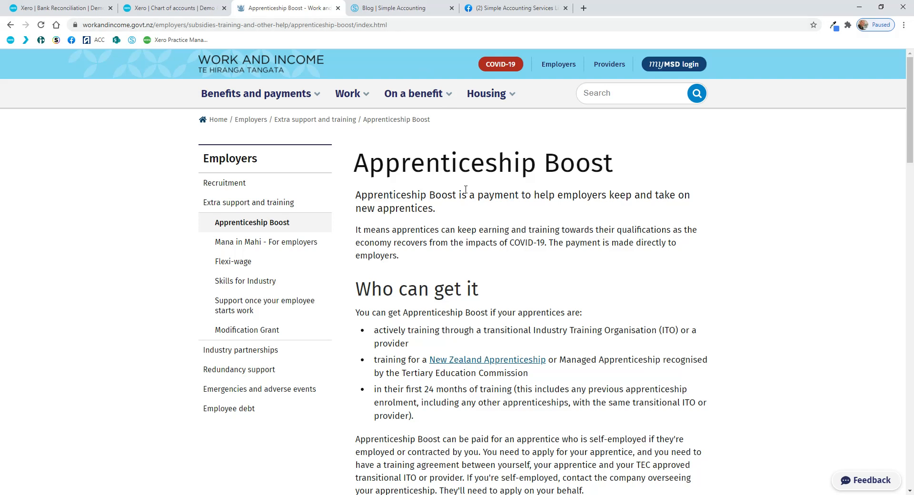
pyautogui.scroll(-3)
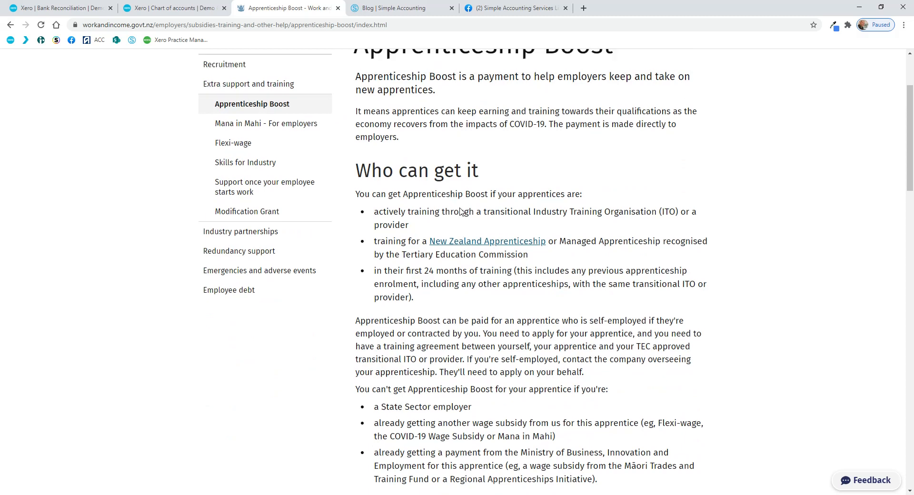
pyautogui.scroll(-3)
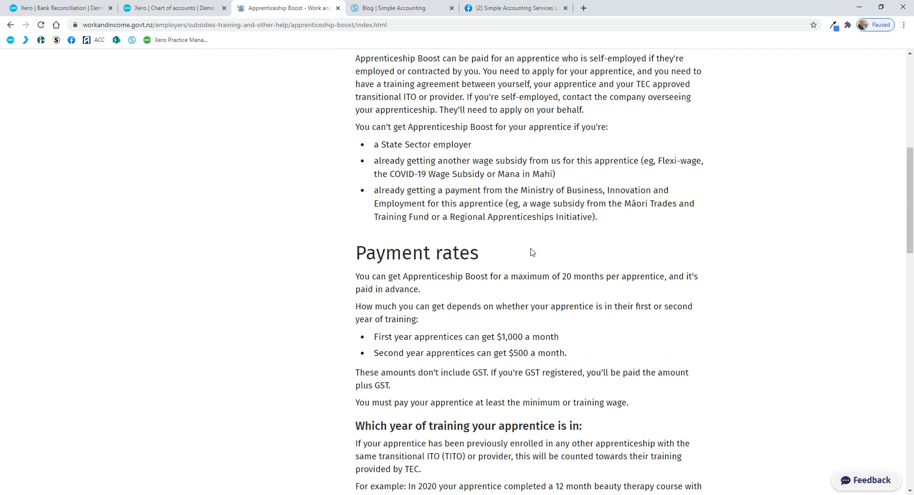
pyautogui.moveTo(530, 234)
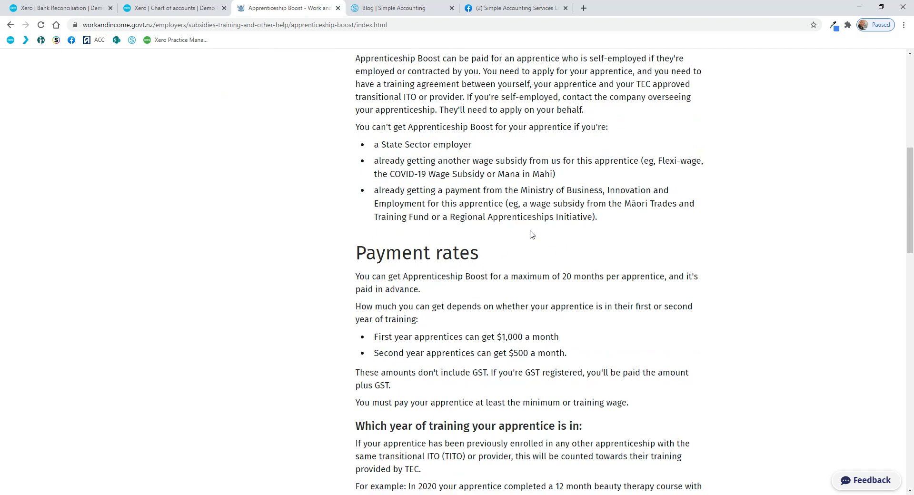
pyautogui.moveTo(412, 348)
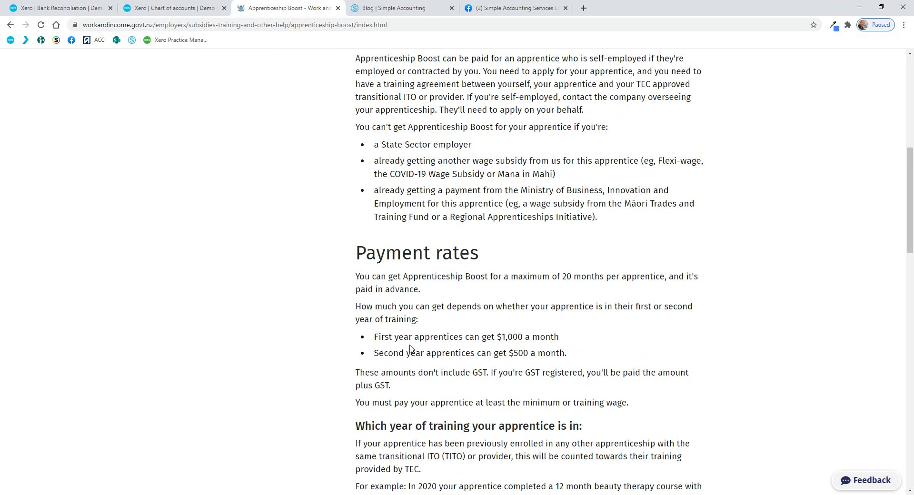
pyautogui.moveTo(375, 336); pyautogui.dragTo(542, 336)
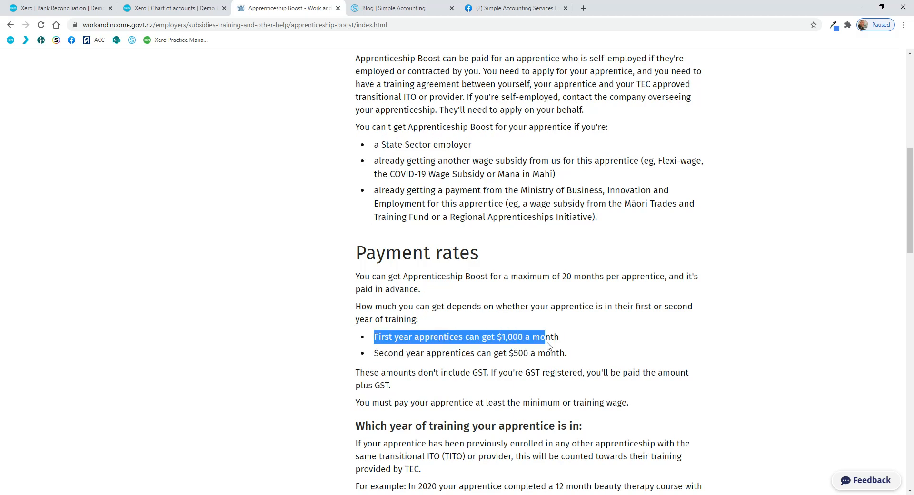
pyautogui.moveTo(531, 336); pyautogui.dragTo(558, 336)
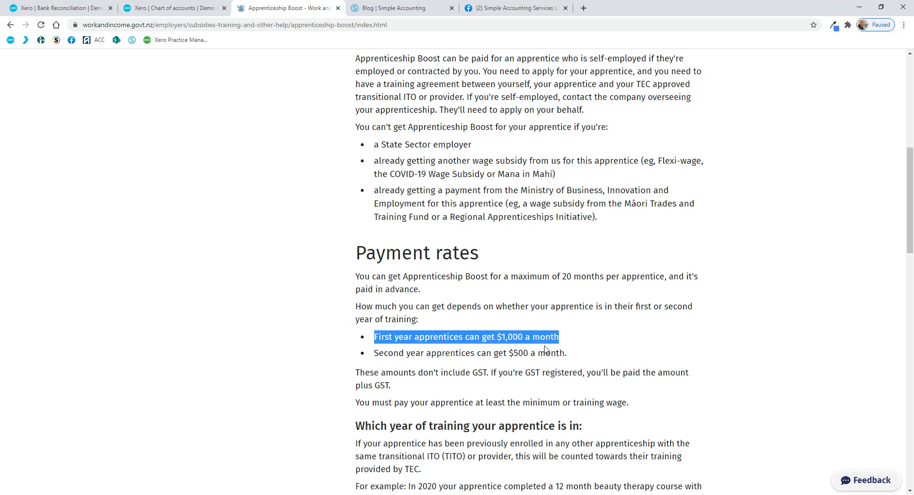
pyautogui.moveTo(454, 372)
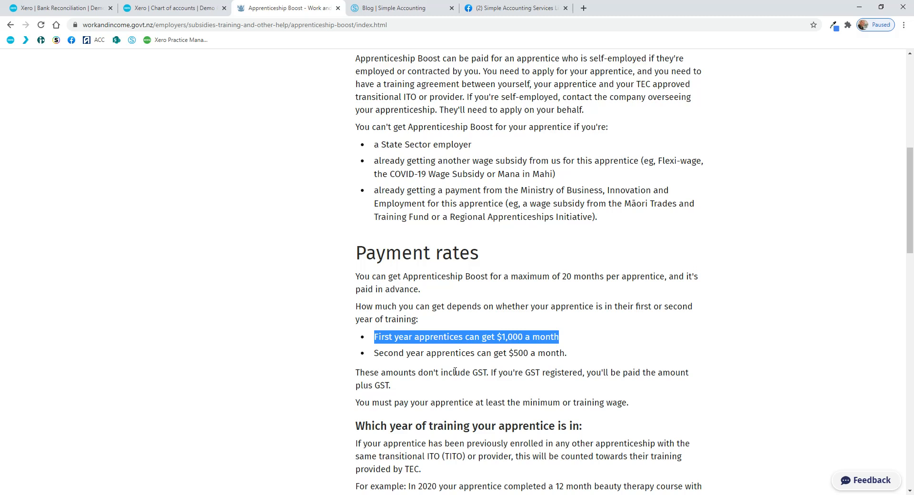
pyautogui.moveTo(481, 383)
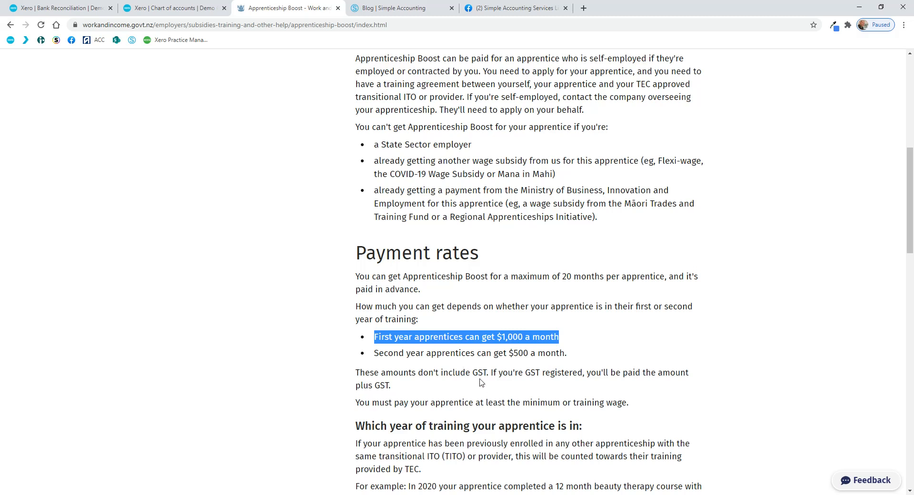
pyautogui.moveTo(356, 374)
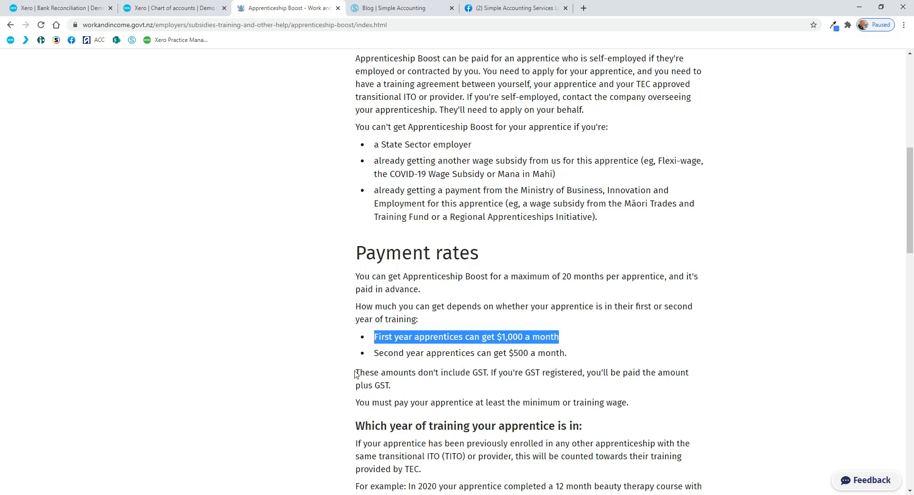
pyautogui.click(355, 378)
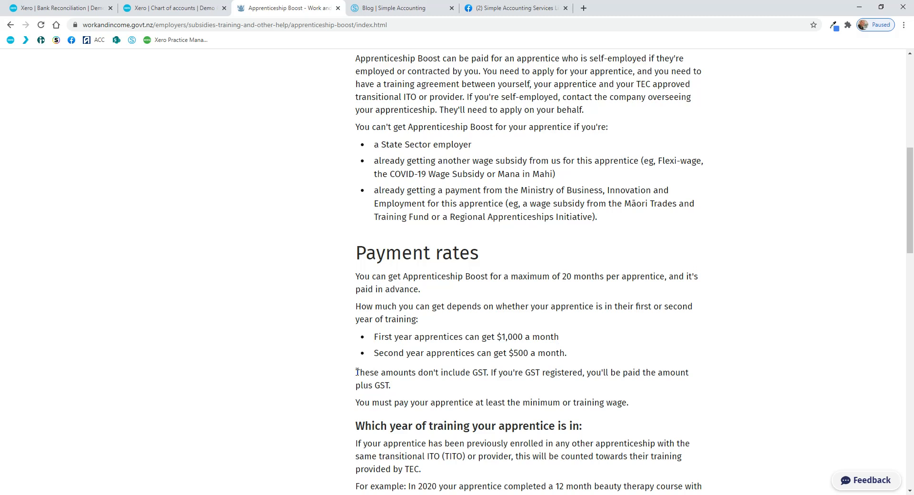
pyautogui.moveTo(533, 308)
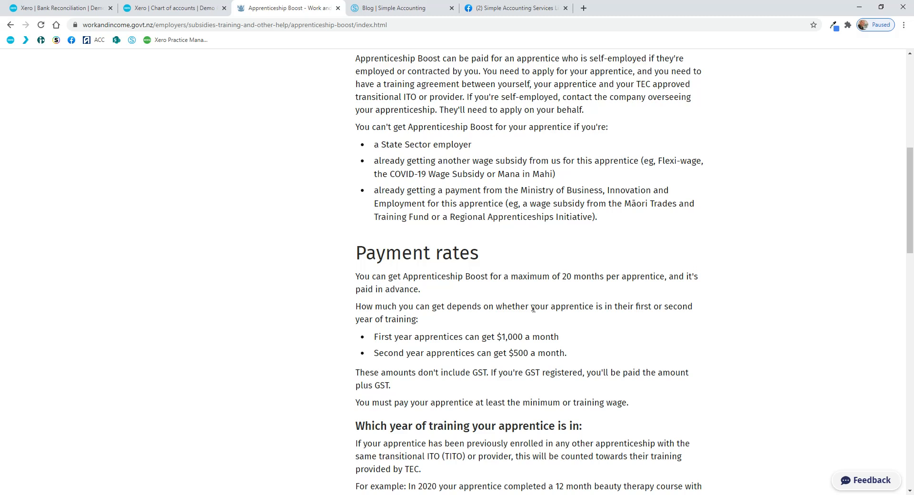
pyautogui.moveTo(535, 301)
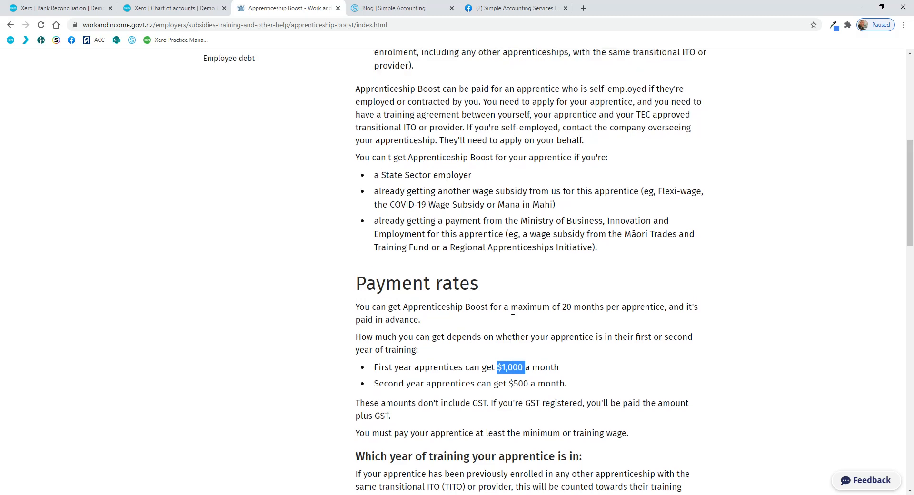
pyautogui.scroll(3)
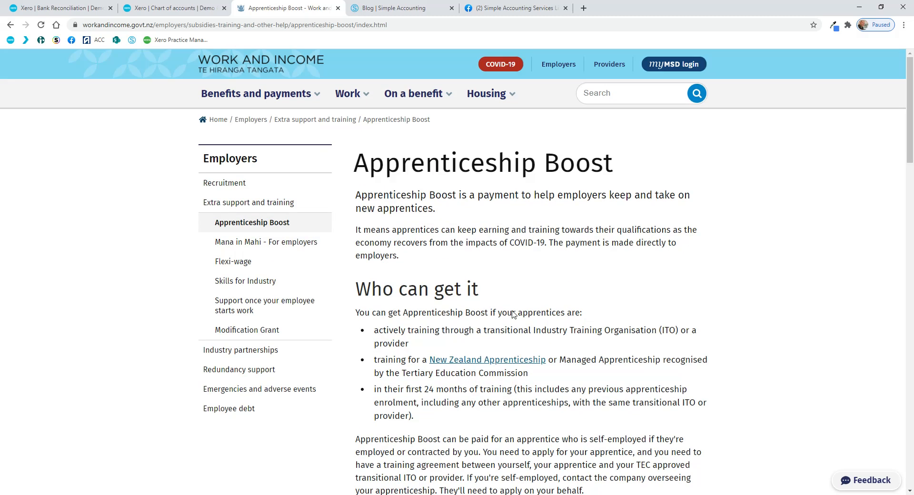
pyautogui.moveTo(518, 311)
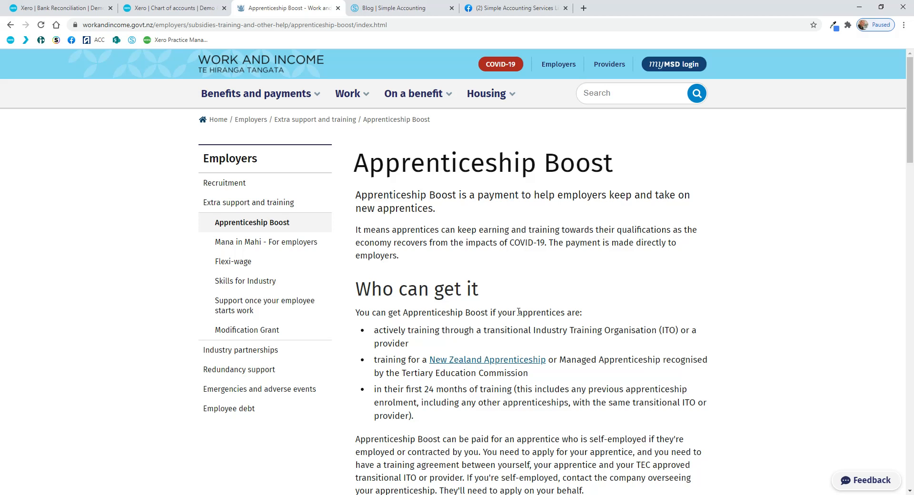
# Switch back to the Xero reconciliation tab showing the 16 Oct MSD PRODUCTION C1 line.
pyautogui.click(58, 8)
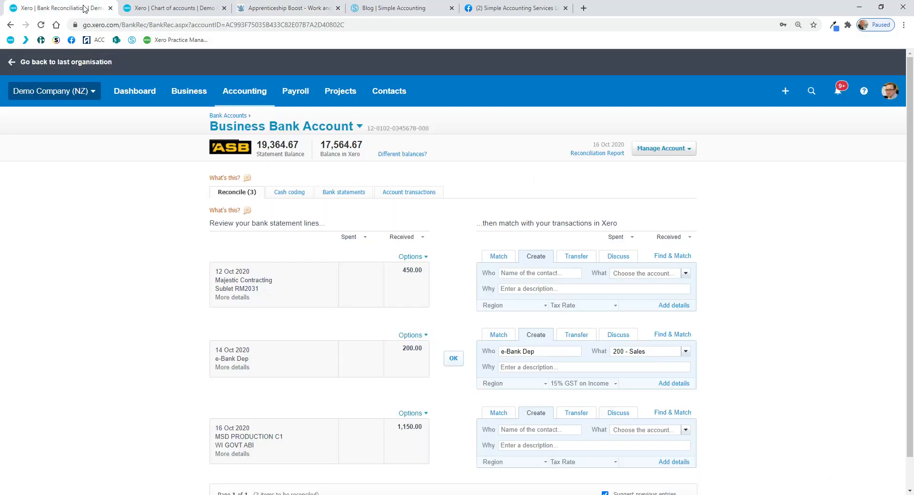
pyautogui.moveTo(359, 304)
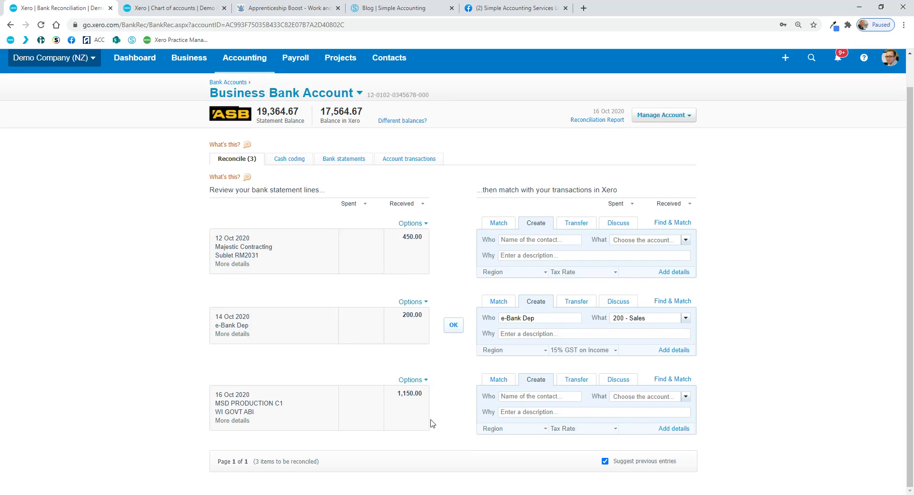
pyautogui.moveTo(262, 402)
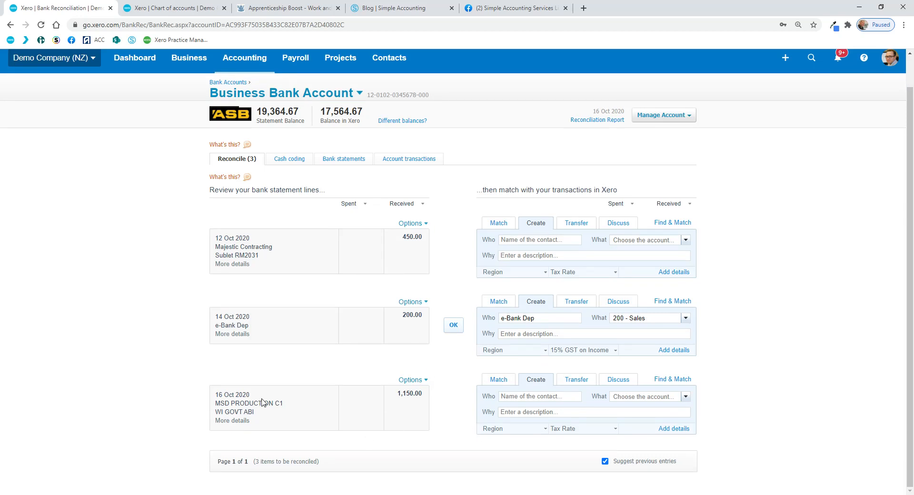
pyautogui.moveTo(247, 402)
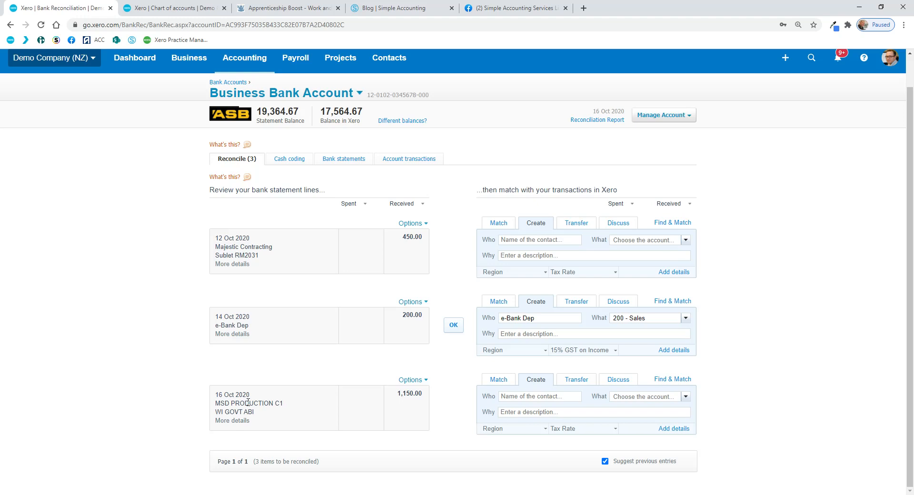
pyautogui.moveTo(327, 421)
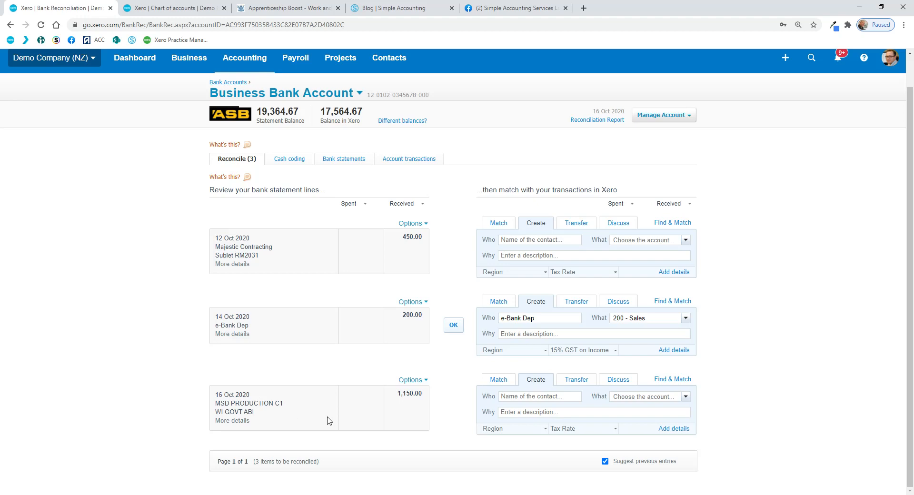
pyautogui.click(536, 396)
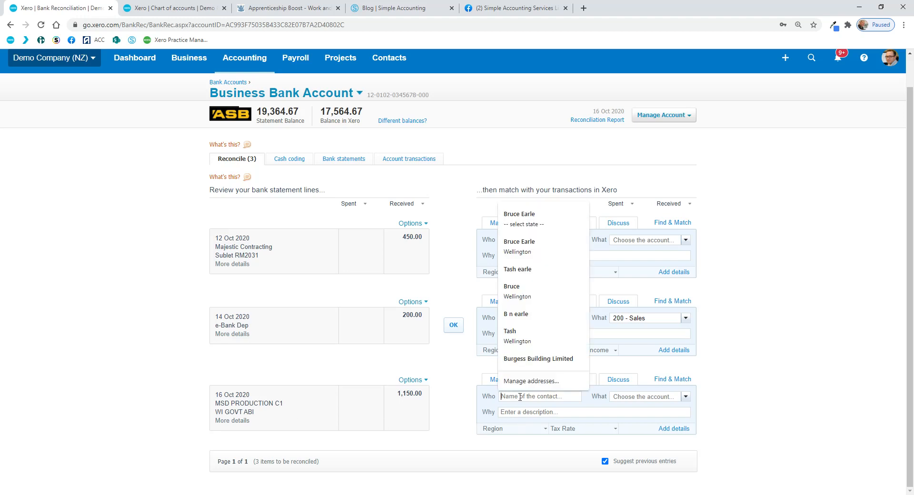
pyautogui.write('MSD Apprenticeship Pa')
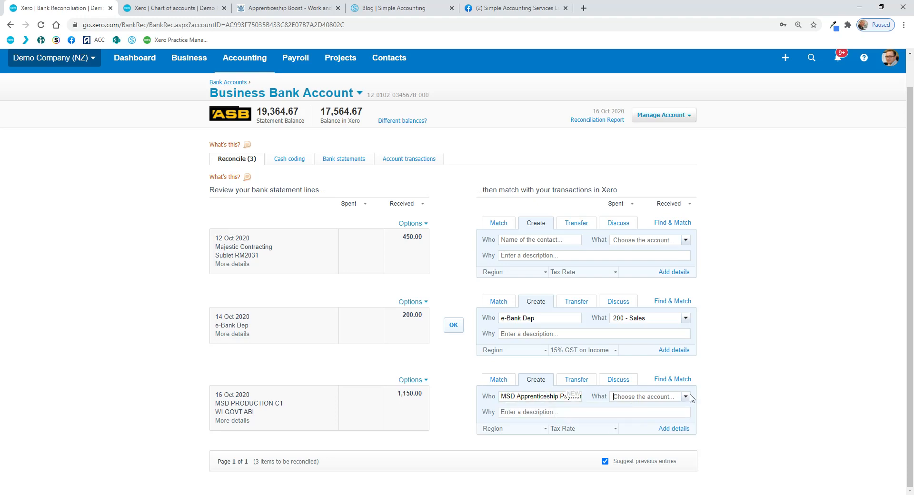
pyautogui.click(685, 397)
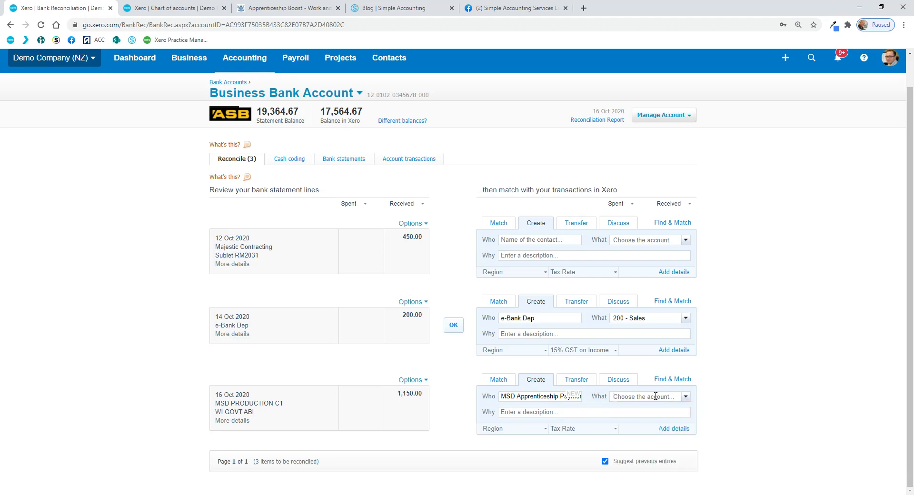
pyautogui.moveTo(678, 389)
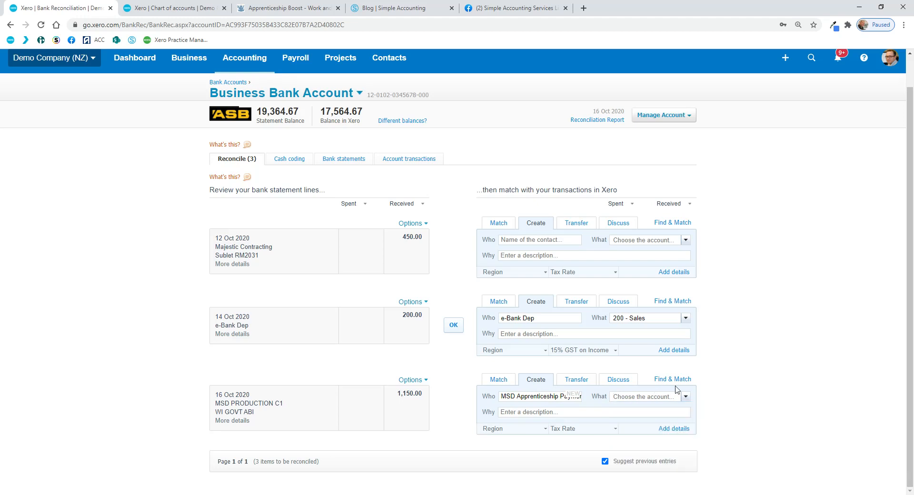
pyautogui.click(686, 396)
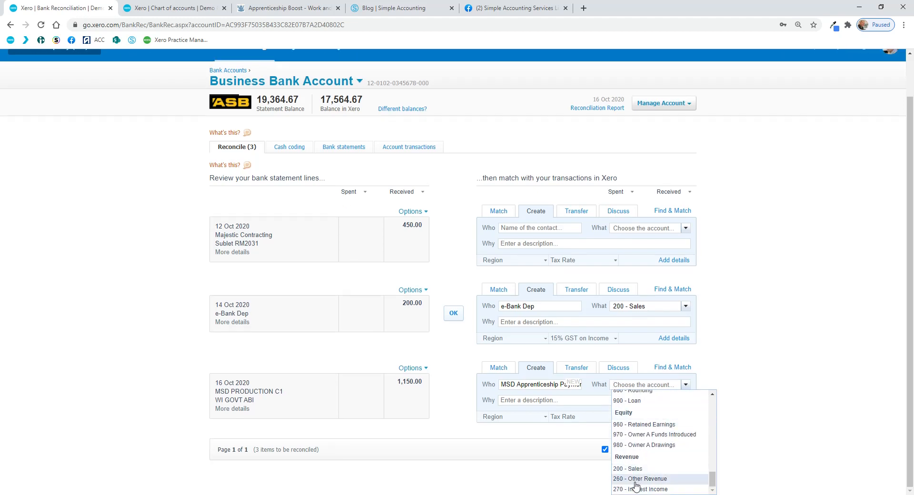
pyautogui.moveTo(633, 468)
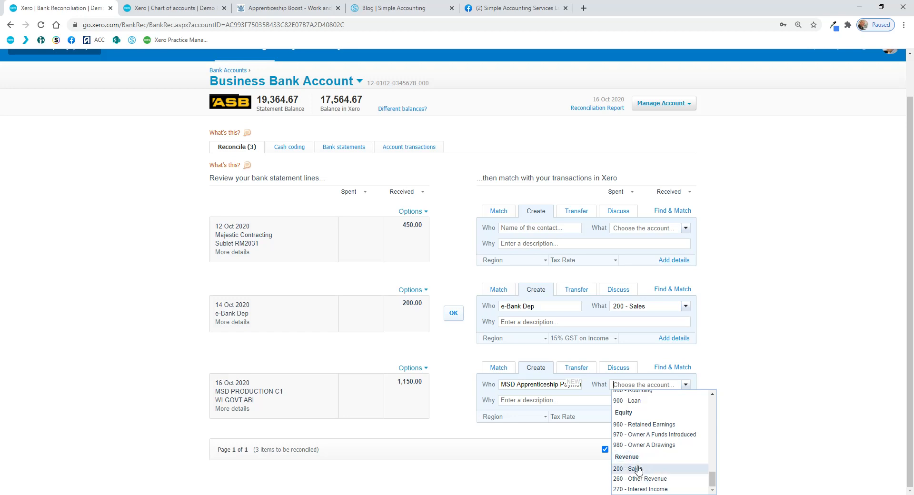
pyautogui.moveTo(632, 471)
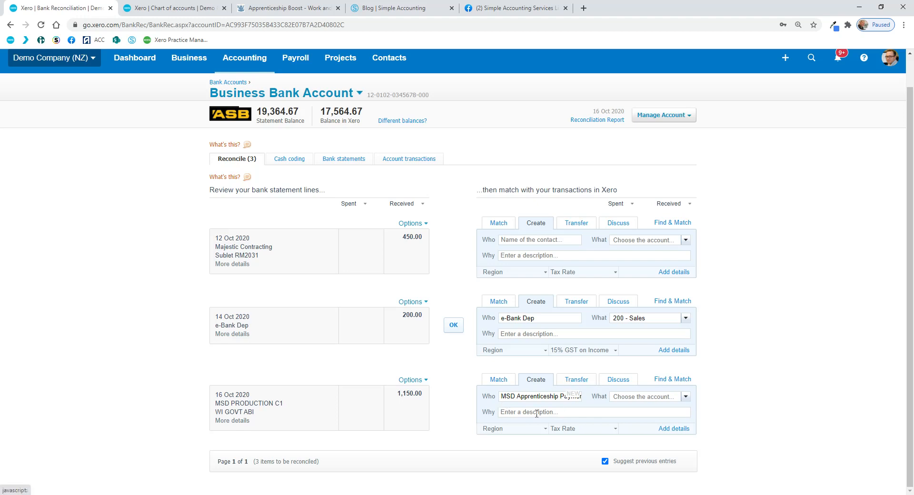
pyautogui.moveTo(610, 435)
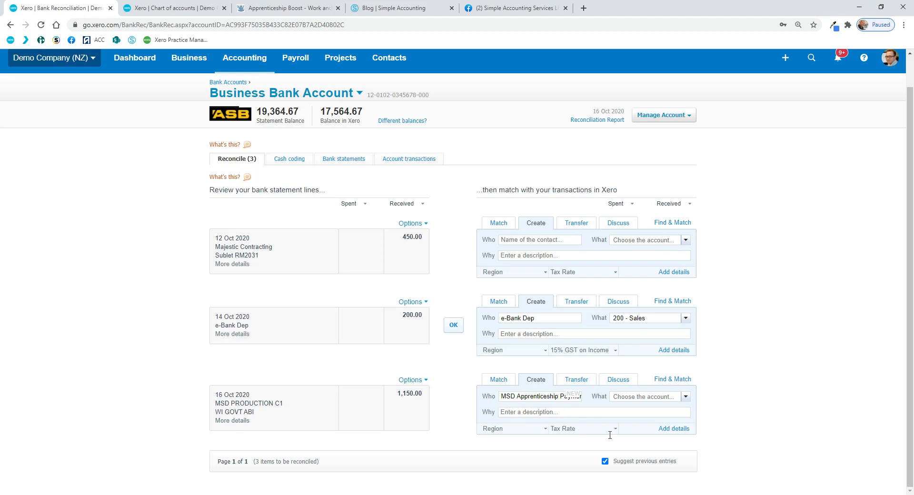
# Start a new account from the Account field of the MSD deposit's detailed transaction form.
pyautogui.click(499, 379)
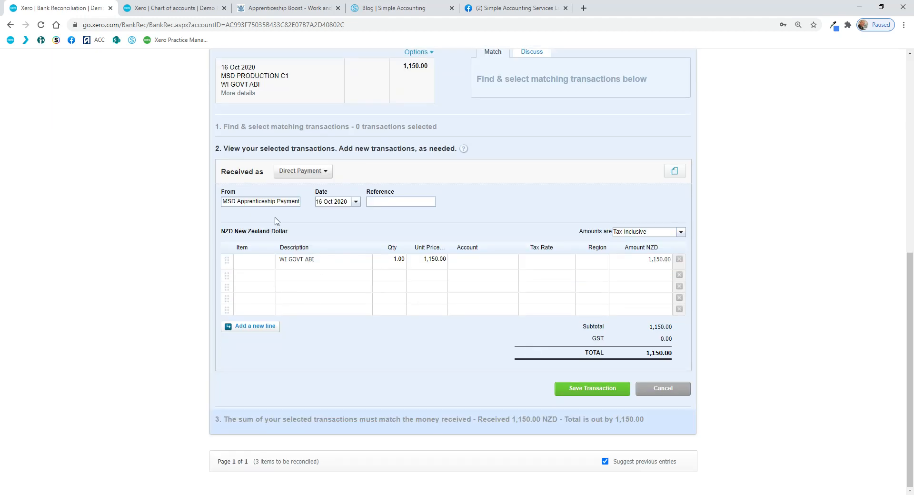
pyautogui.moveTo(314, 253)
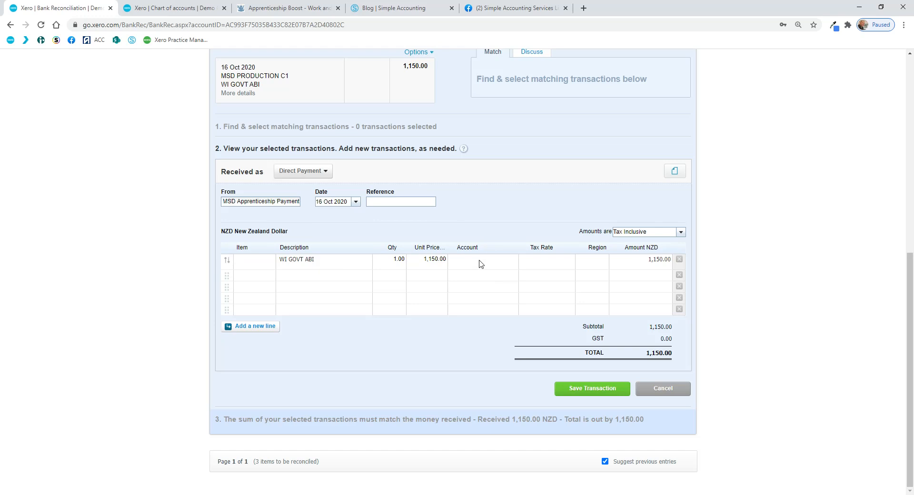
pyautogui.click(483, 259)
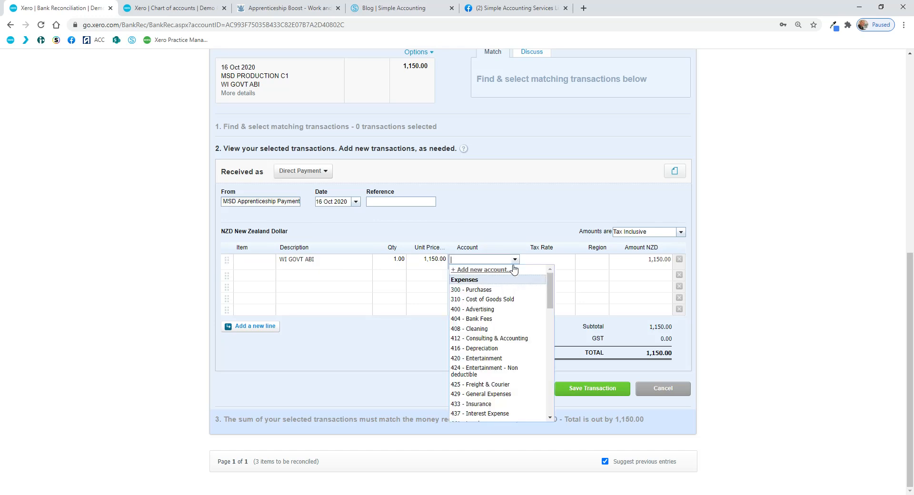
pyautogui.click(480, 269)
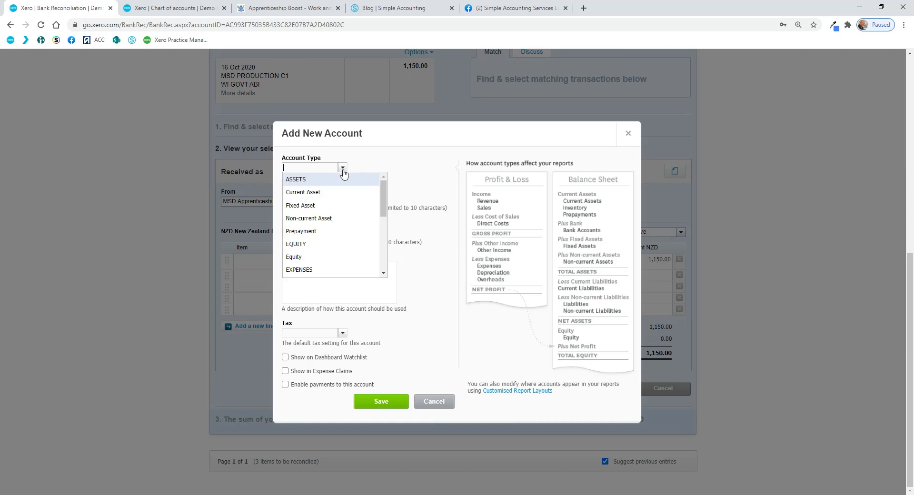
# Save Revenue account 209 'Apprenticeship Wage Subsidy' and apply it to the 1,150.00 deposit.
pyautogui.scroll(-3)
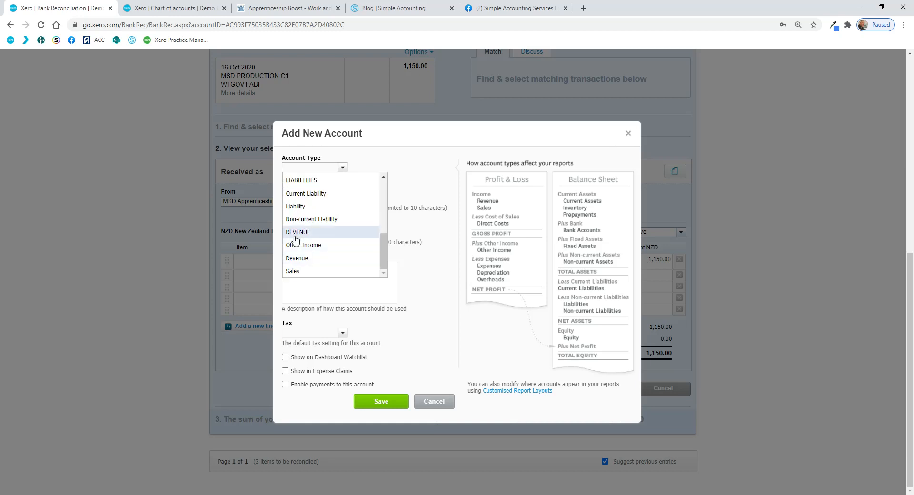
pyautogui.moveTo(297, 258)
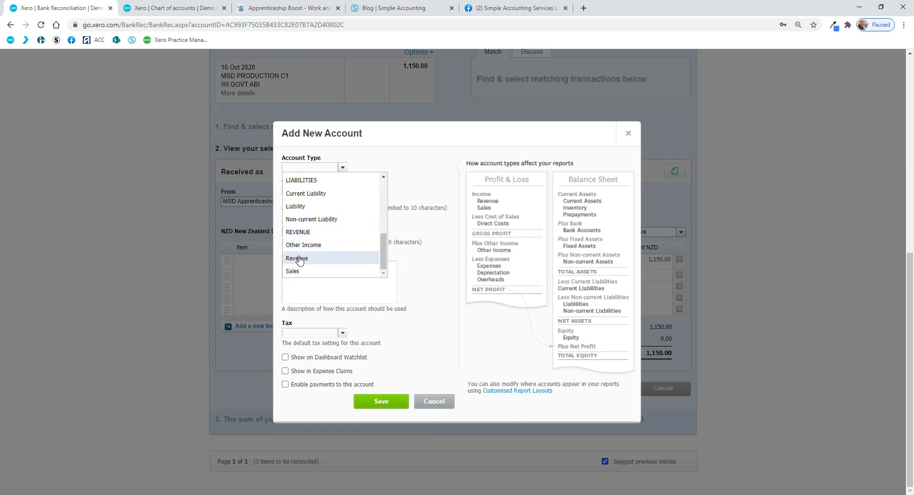
pyautogui.click(297, 257)
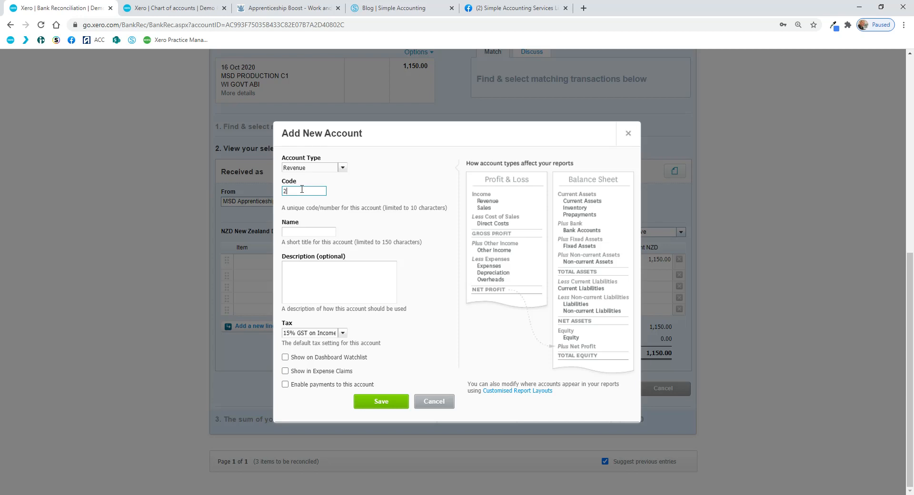
pyautogui.write('09')
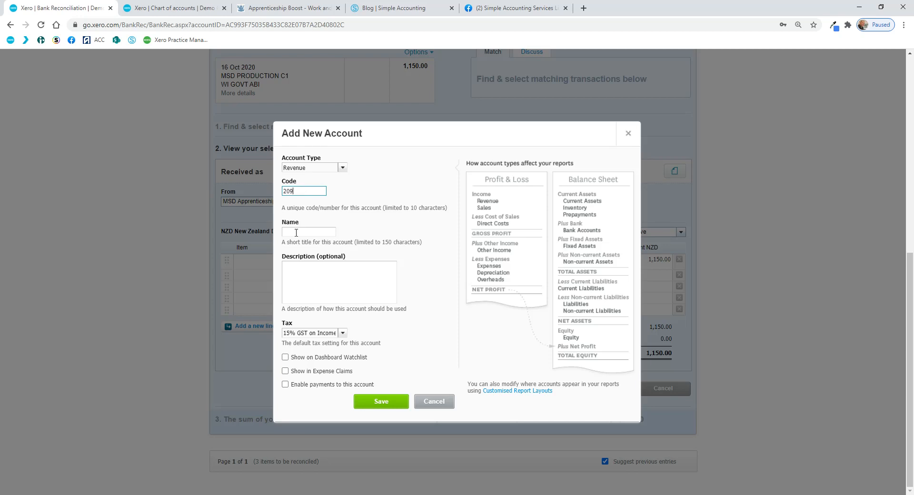
pyautogui.click(308, 233)
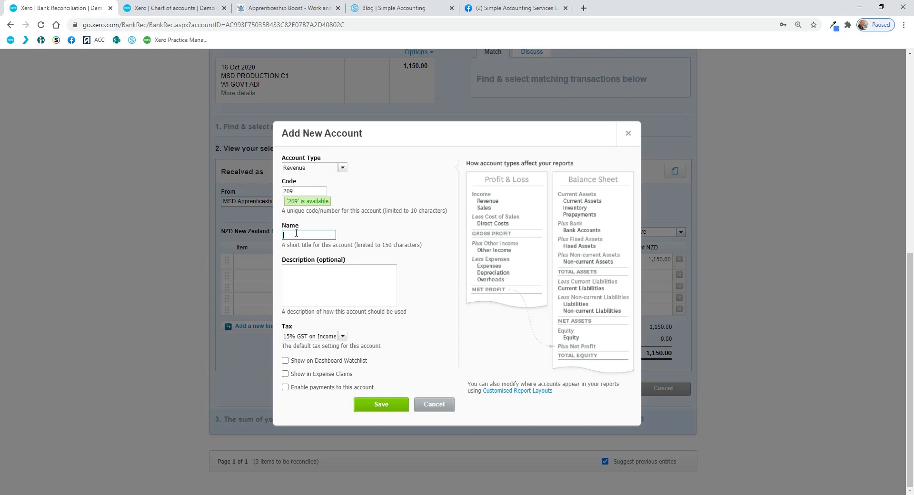
pyautogui.write('Appre')
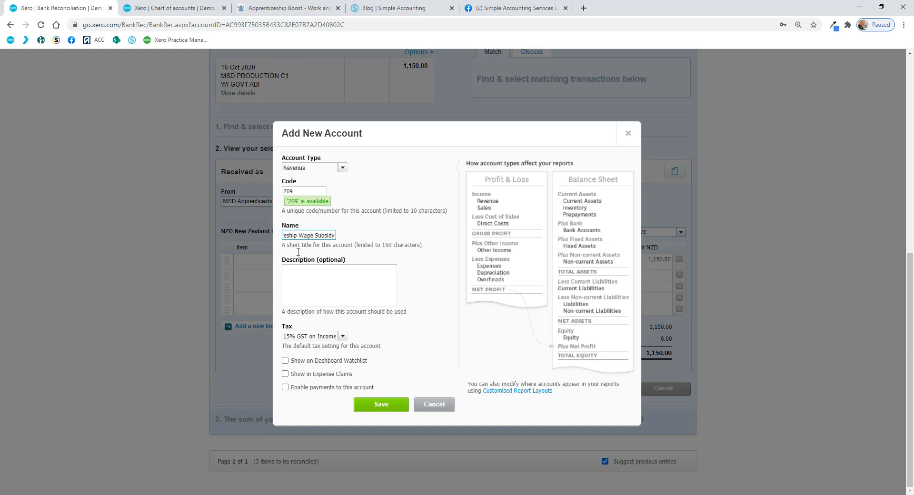
pyautogui.moveTo(344, 364)
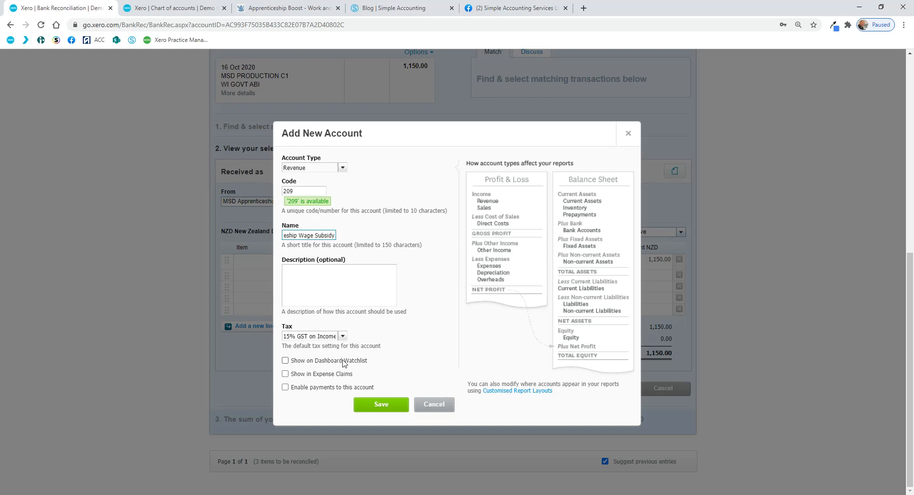
pyautogui.click(381, 404)
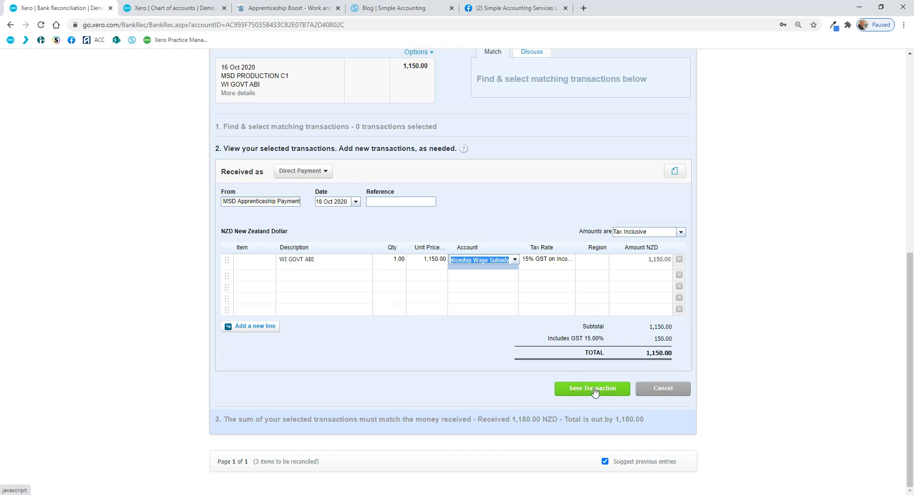
# Save the coded MSD transaction and confirm its match with OK.
pyautogui.click(591, 388)
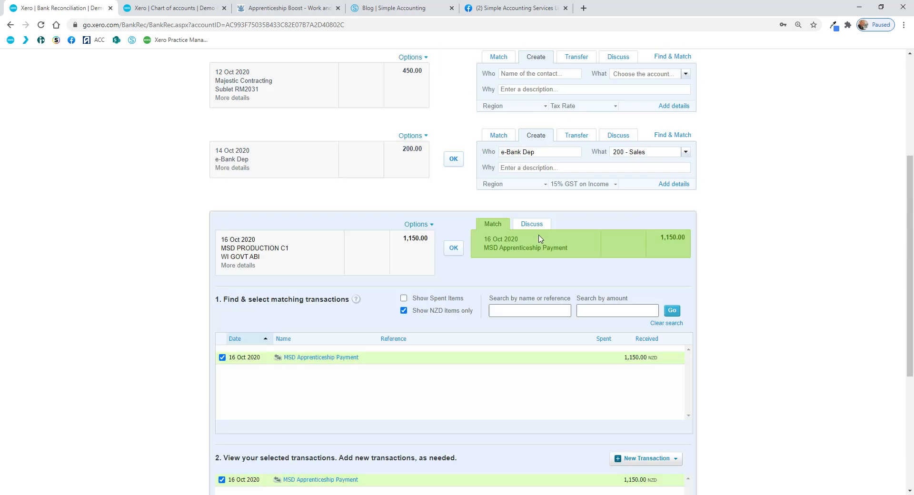
pyautogui.scroll(3)
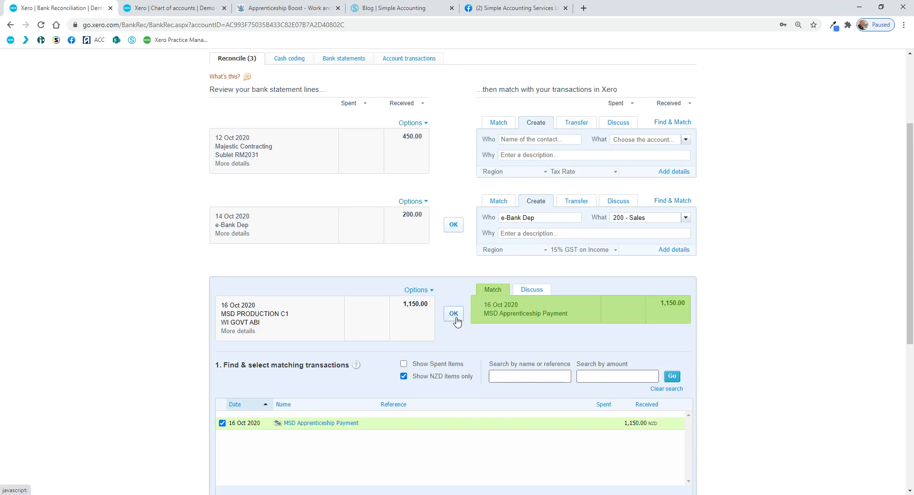
pyautogui.click(453, 313)
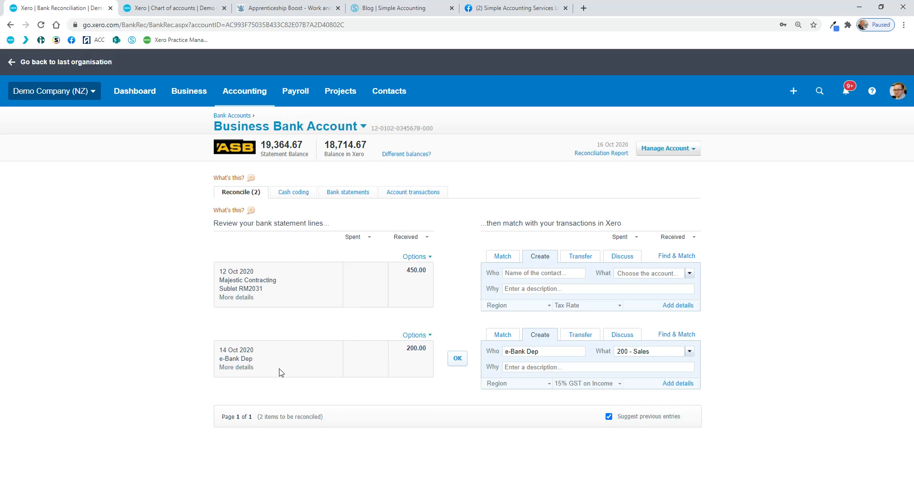
pyautogui.click(236, 367)
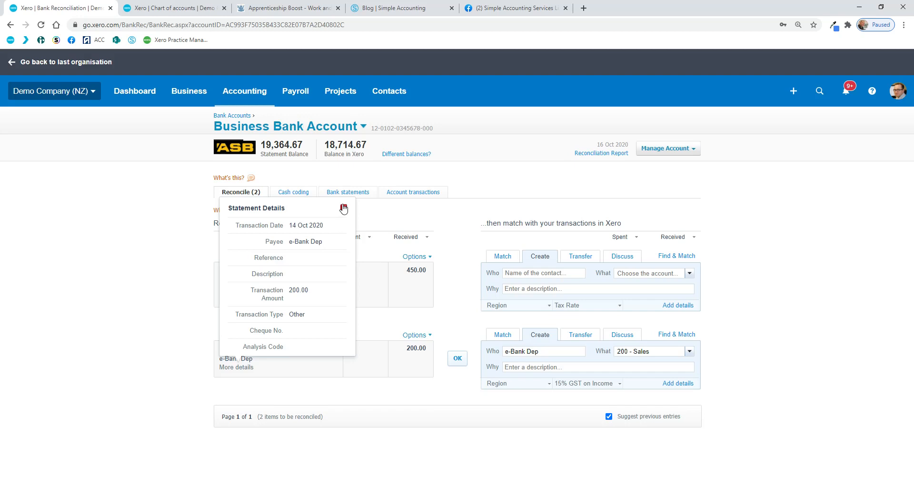
pyautogui.click(343, 208)
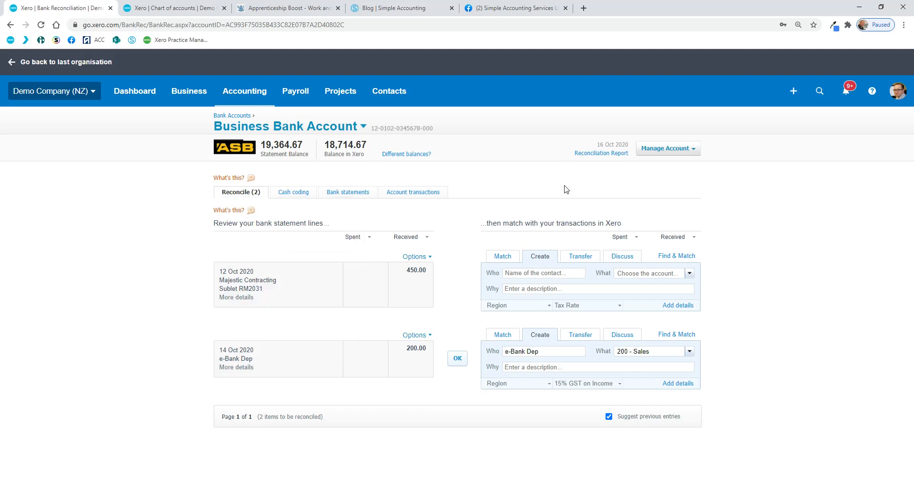